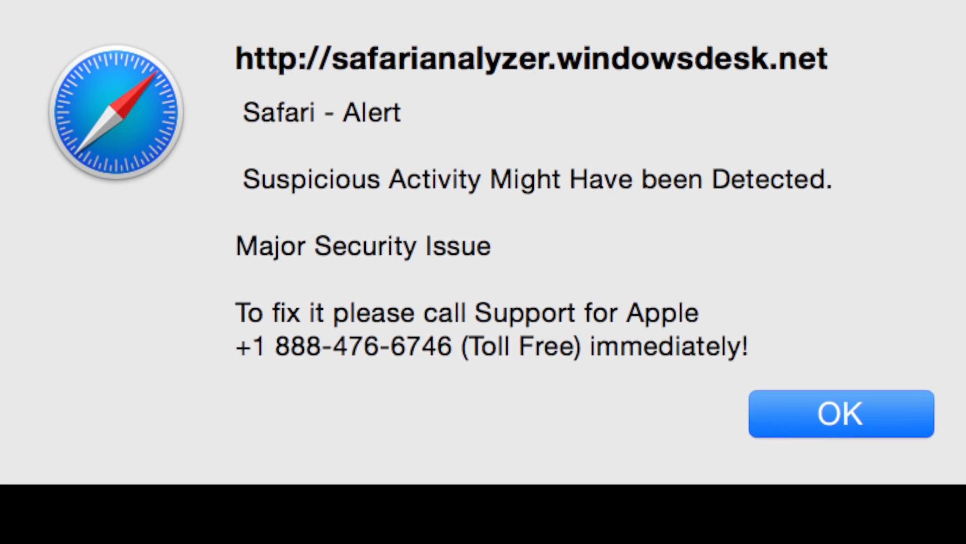
click(838, 418)
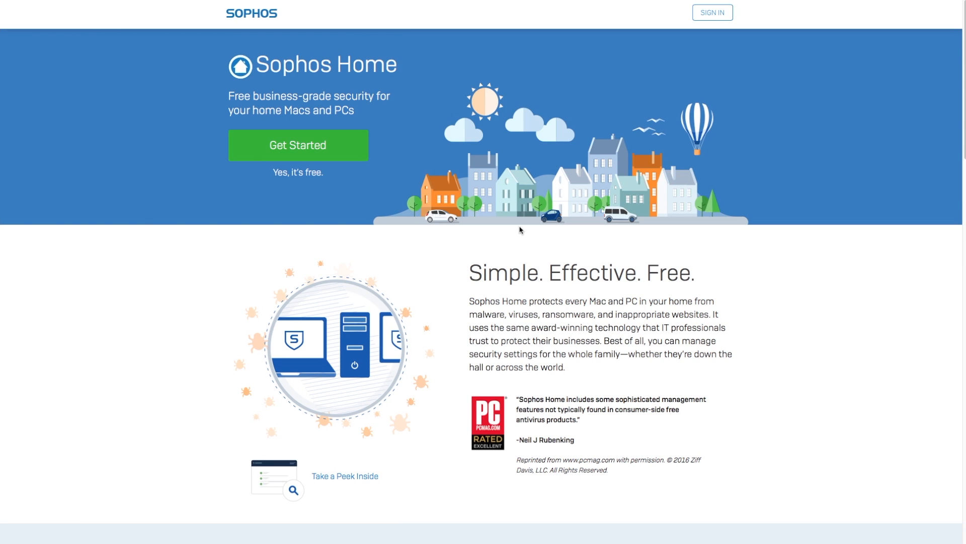
scroll(down, 3)
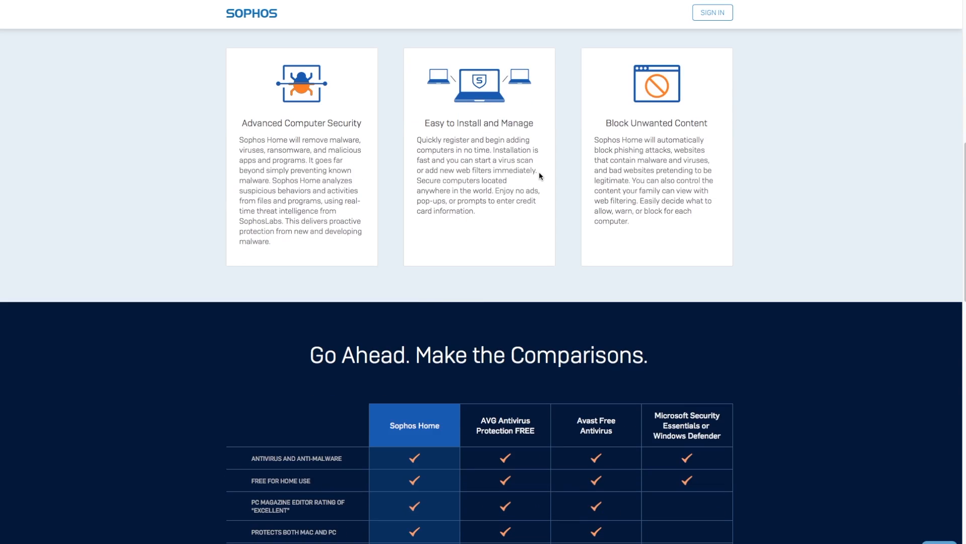
scroll(down, 3)
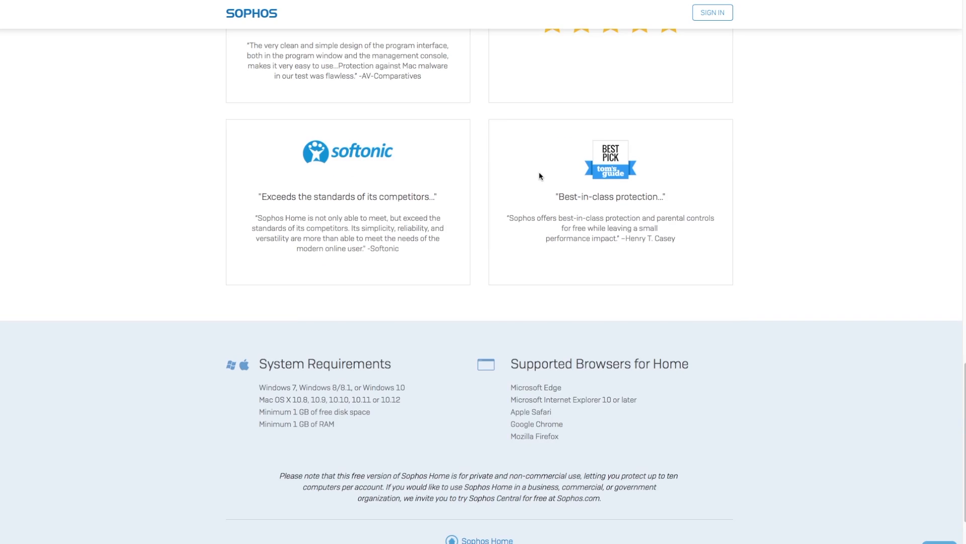
scroll(up, 3)
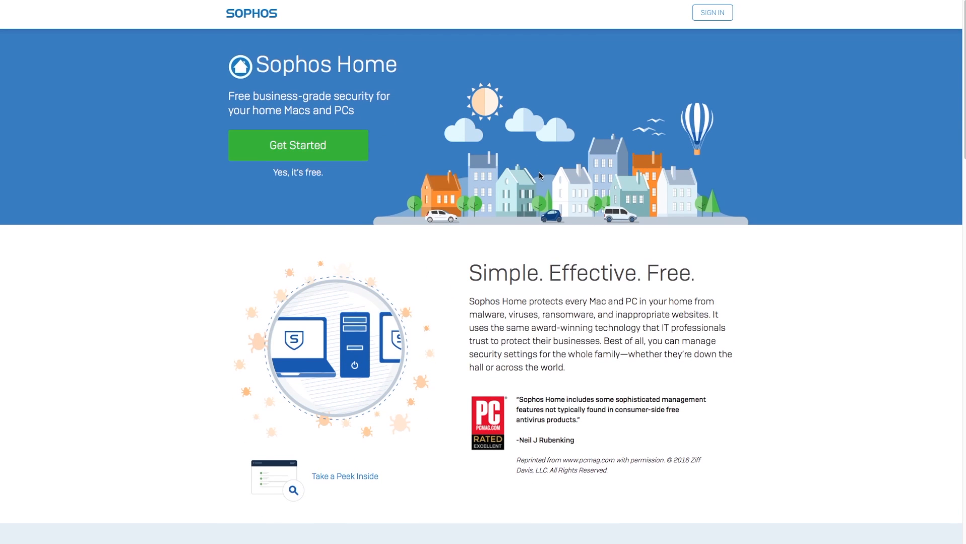
mouse_move(298, 144)
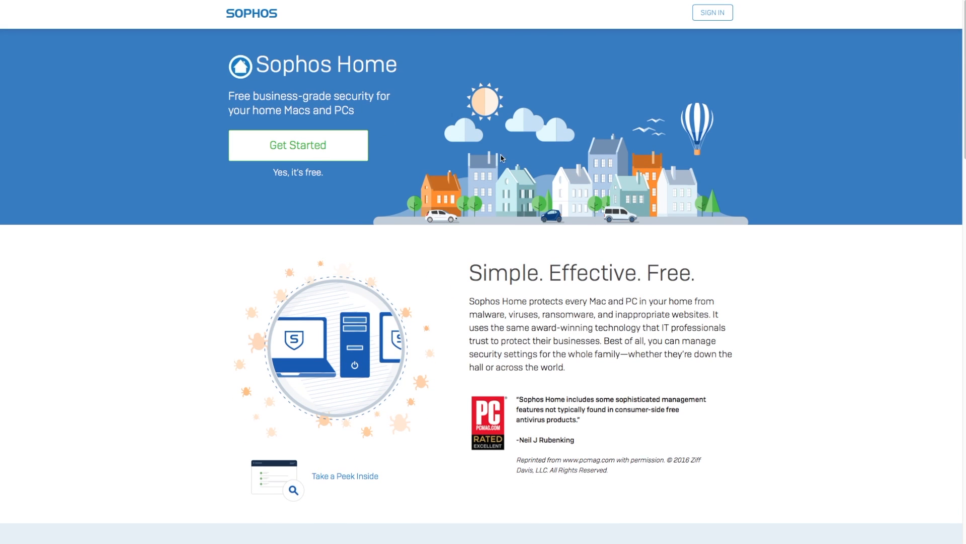
mouse_move(538, 55)
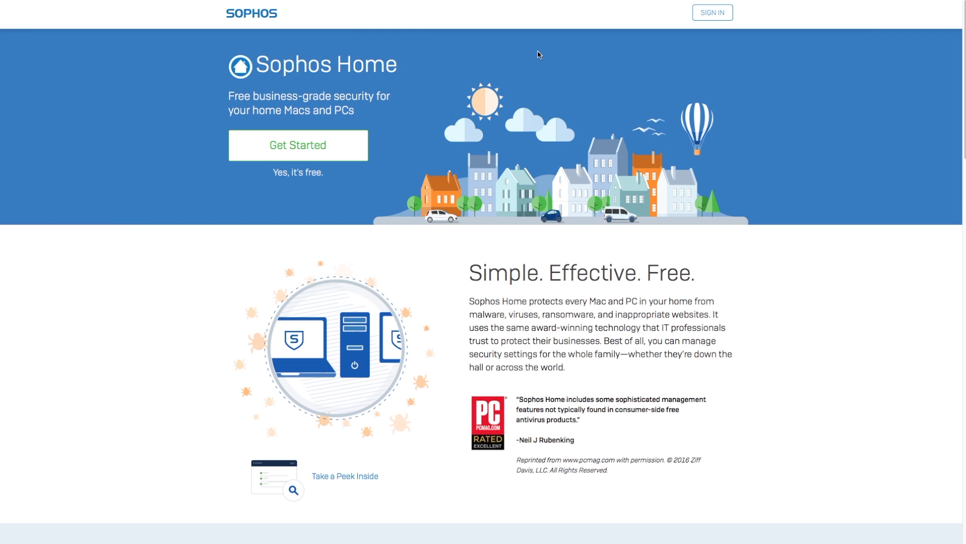